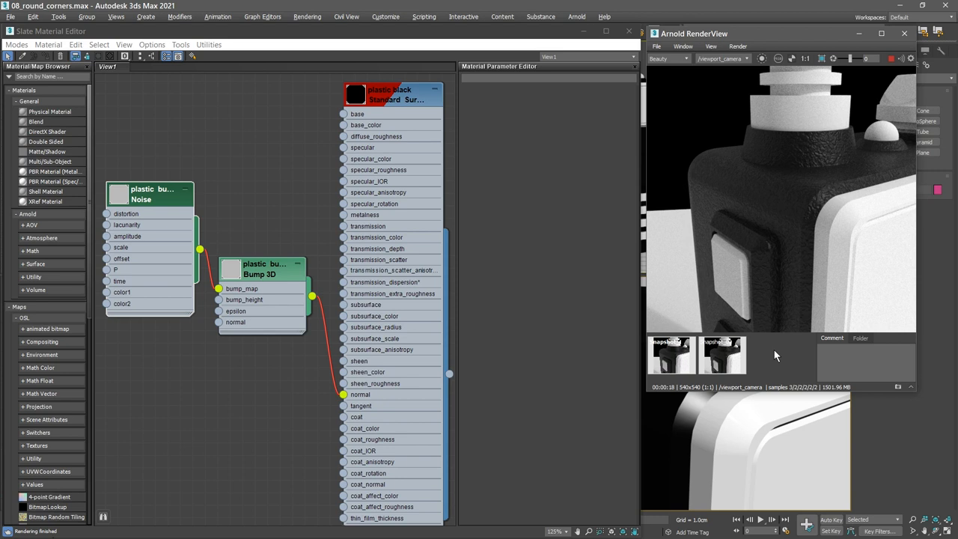
mouse_move(773, 354)
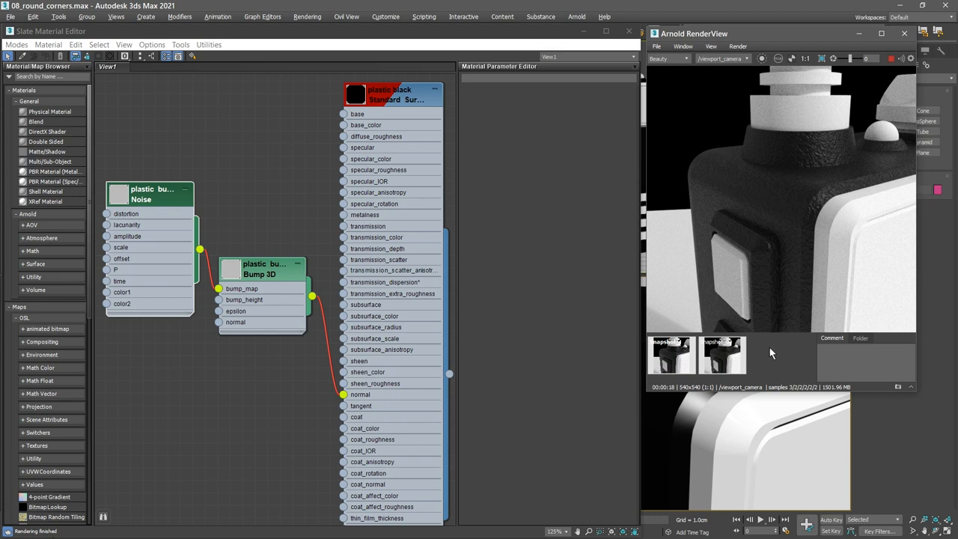
mouse_move(295, 373)
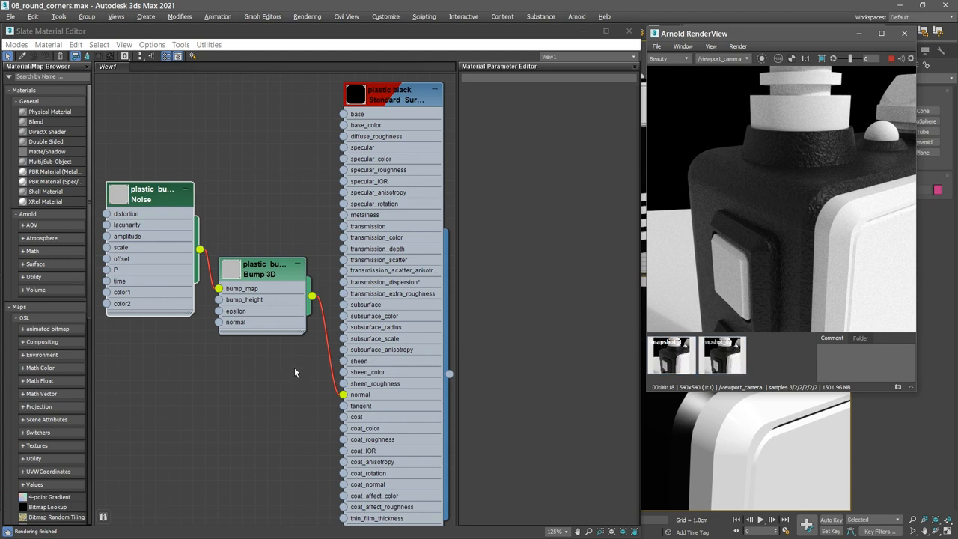
mouse_move(296, 374)
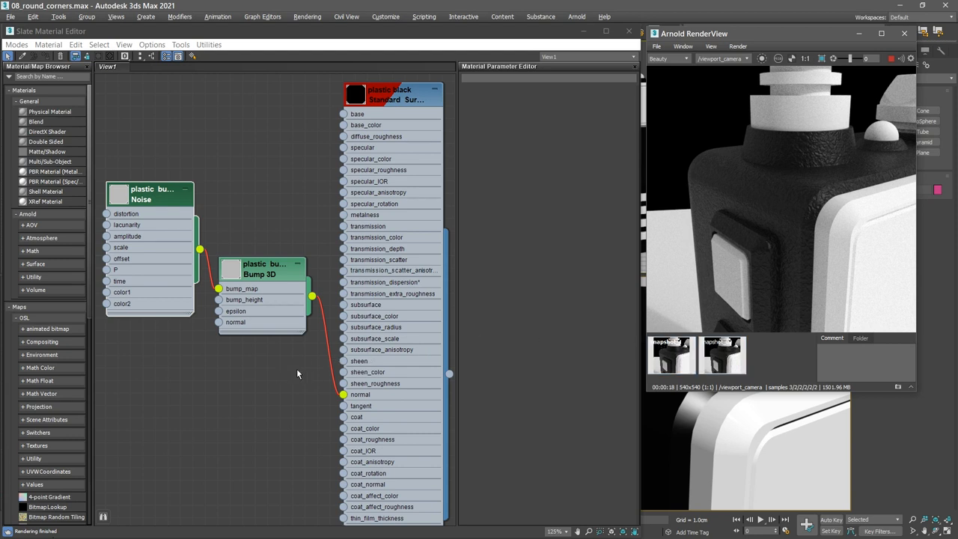
mouse_move(387, 342)
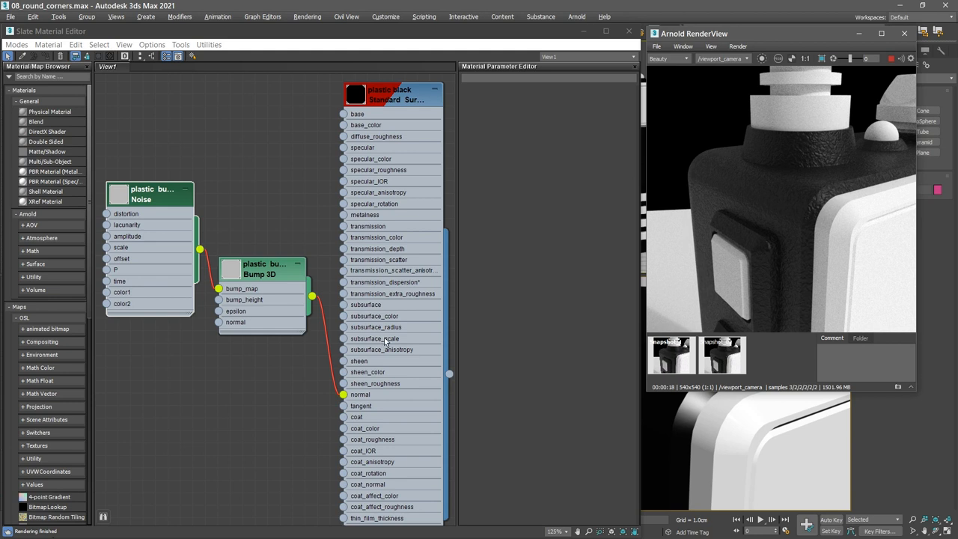
mouse_move(290, 310)
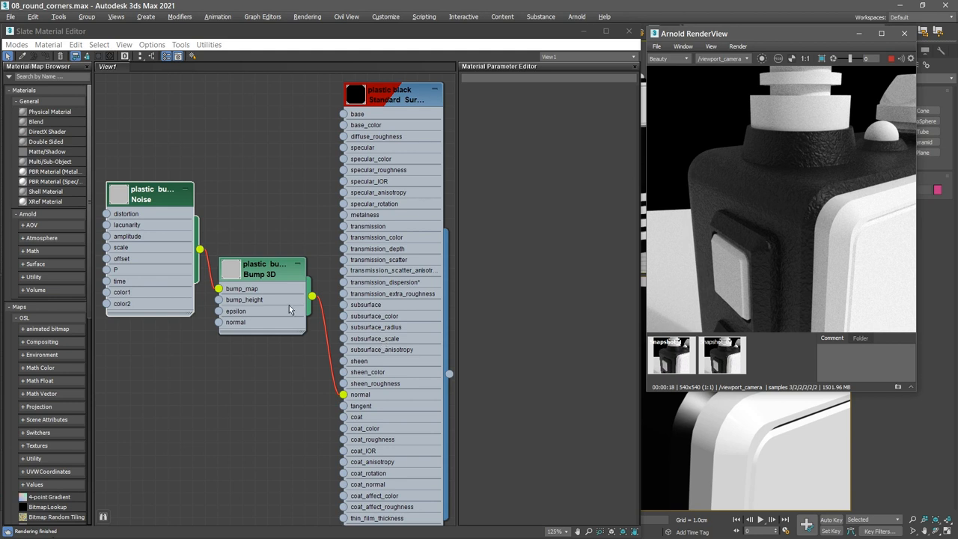
mouse_move(179, 346)
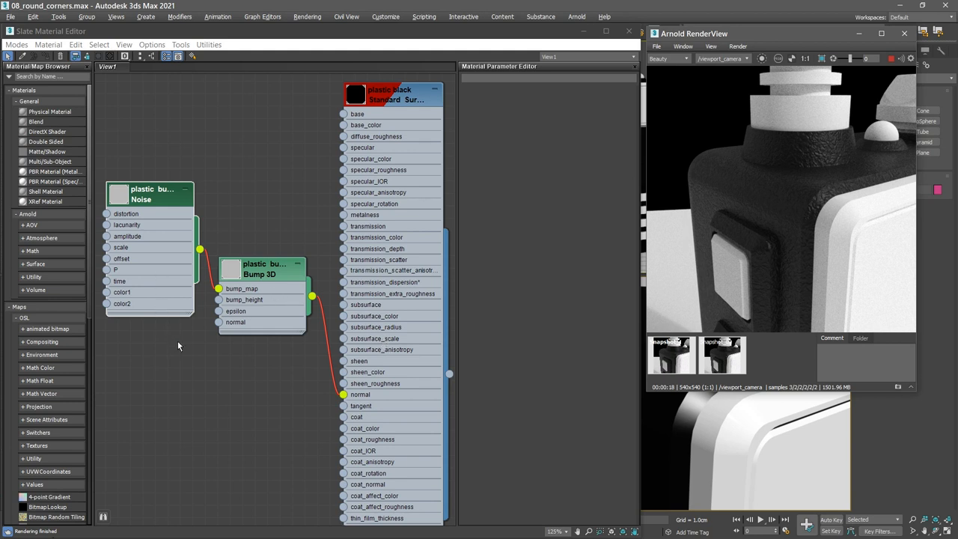
mouse_move(692, 329)
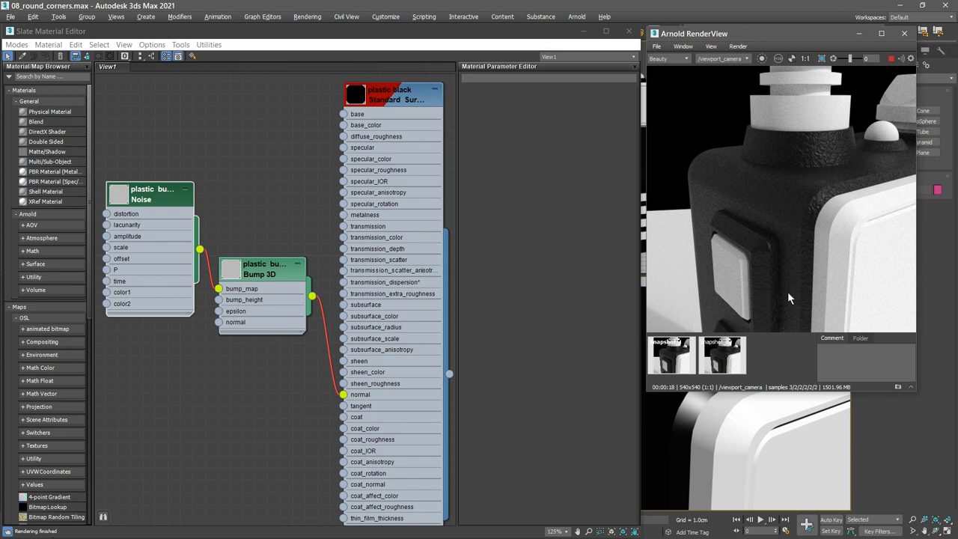
- Add an Arnold Round Corners map via OSL > Arnold > Bump in the Slate Material Editor
left_click(671, 357)
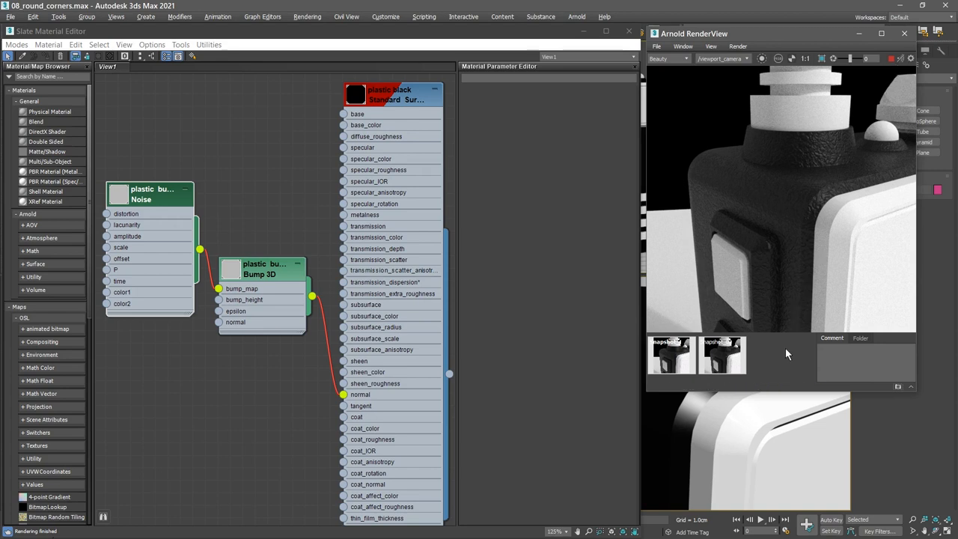
mouse_move(288, 375)
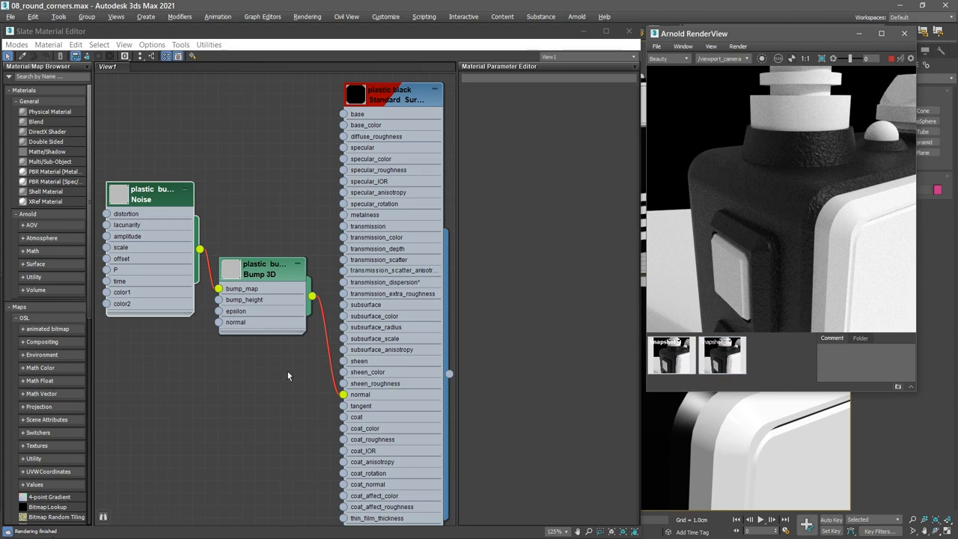
mouse_move(272, 374)
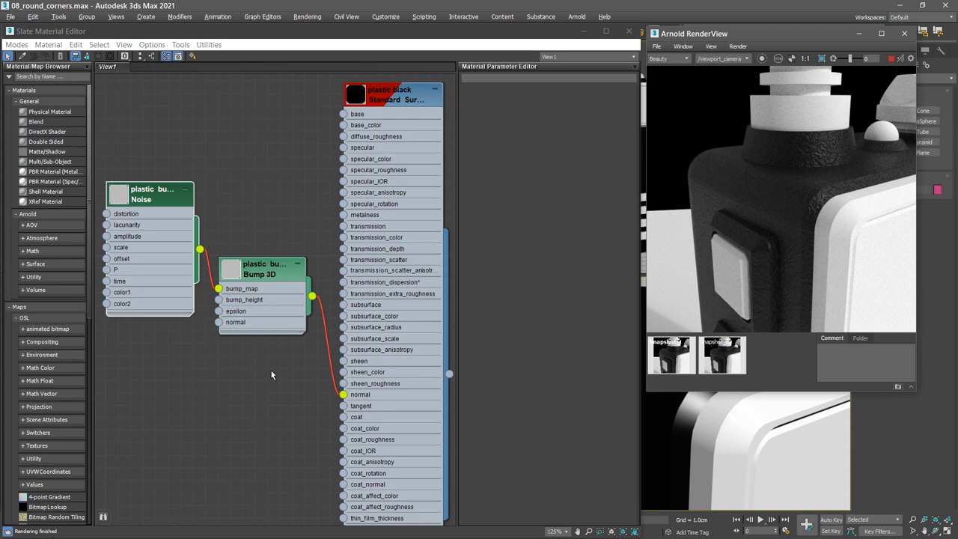
mouse_move(276, 374)
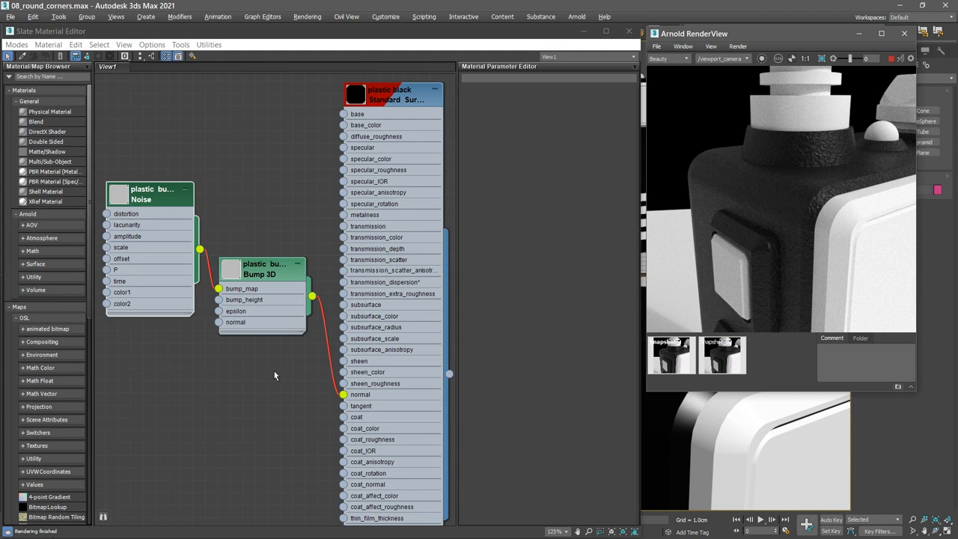
left_click(671, 353)
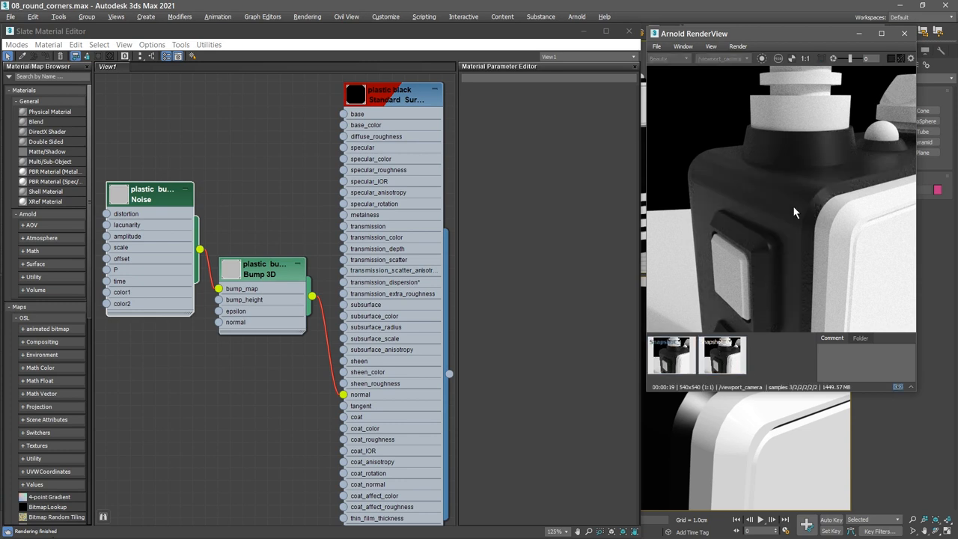
mouse_move(772, 233)
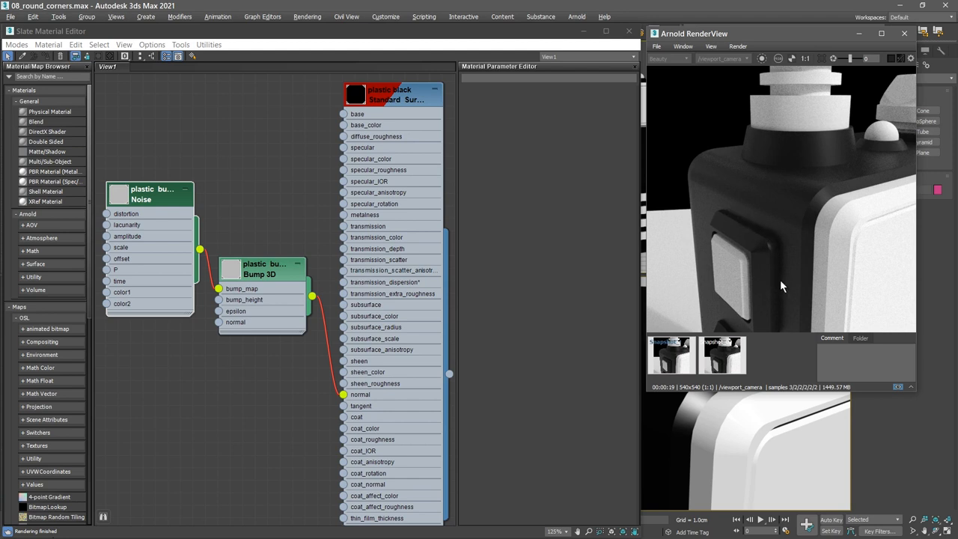
mouse_move(781, 243)
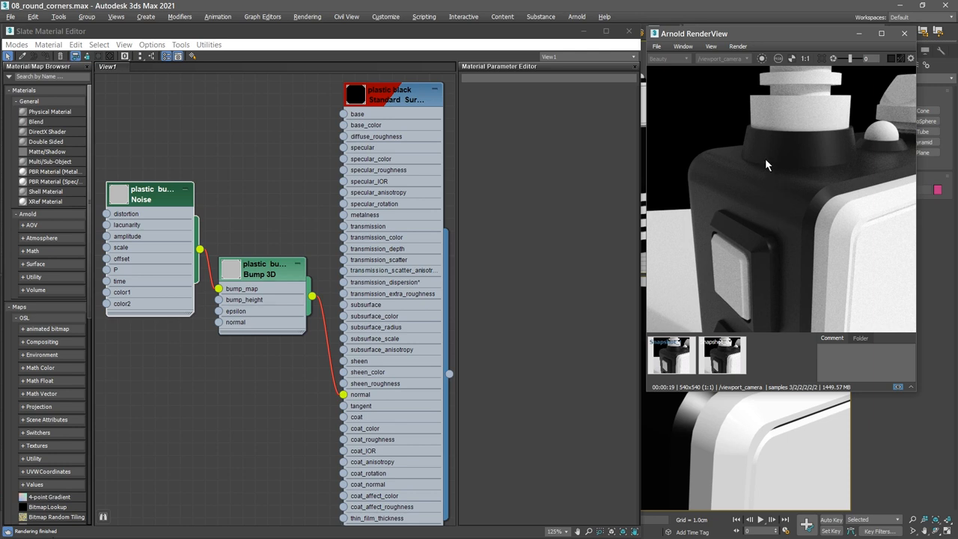
mouse_move(755, 168)
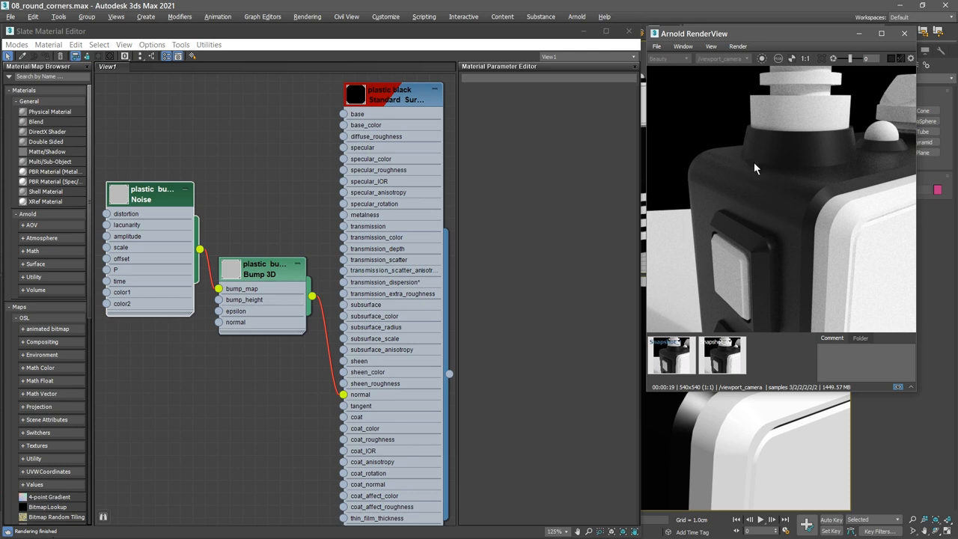
mouse_move(791, 174)
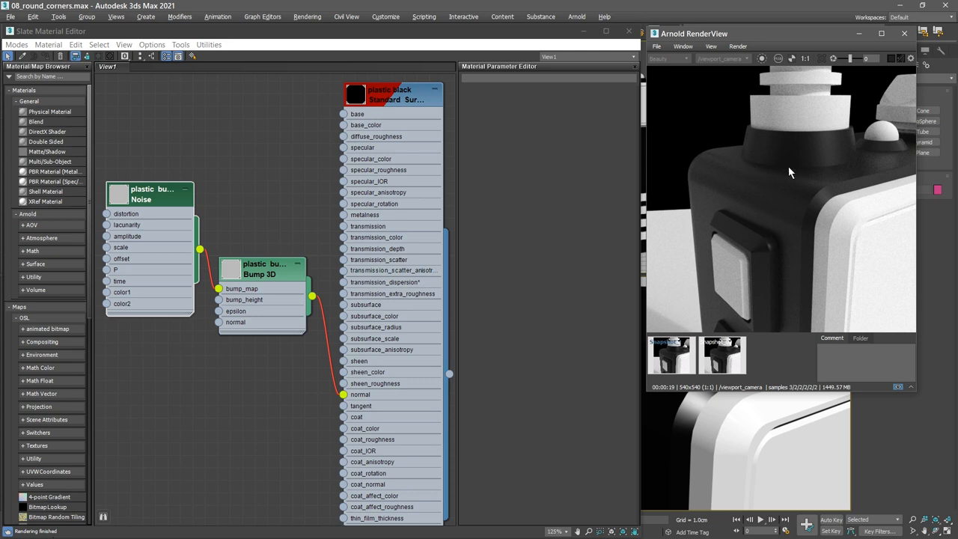
mouse_move(728, 161)
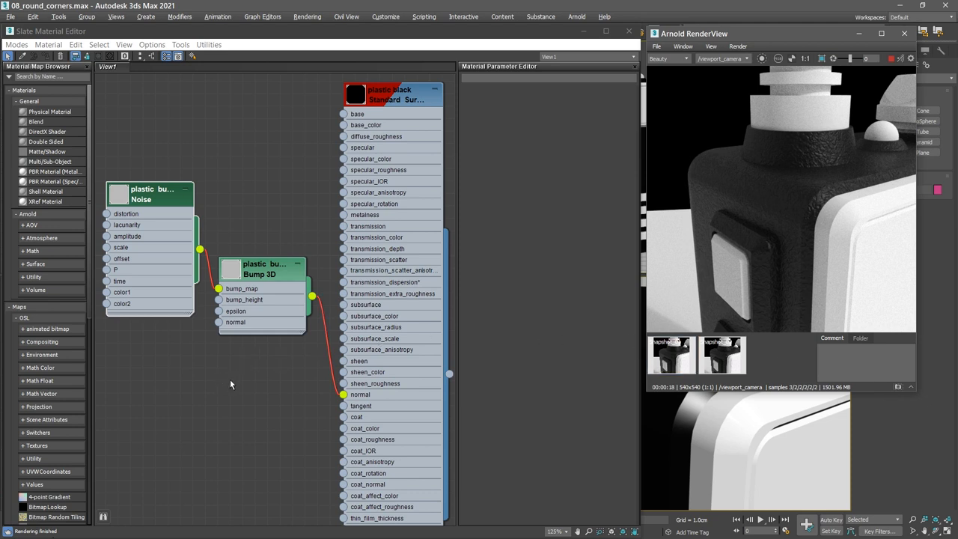
mouse_move(243, 388)
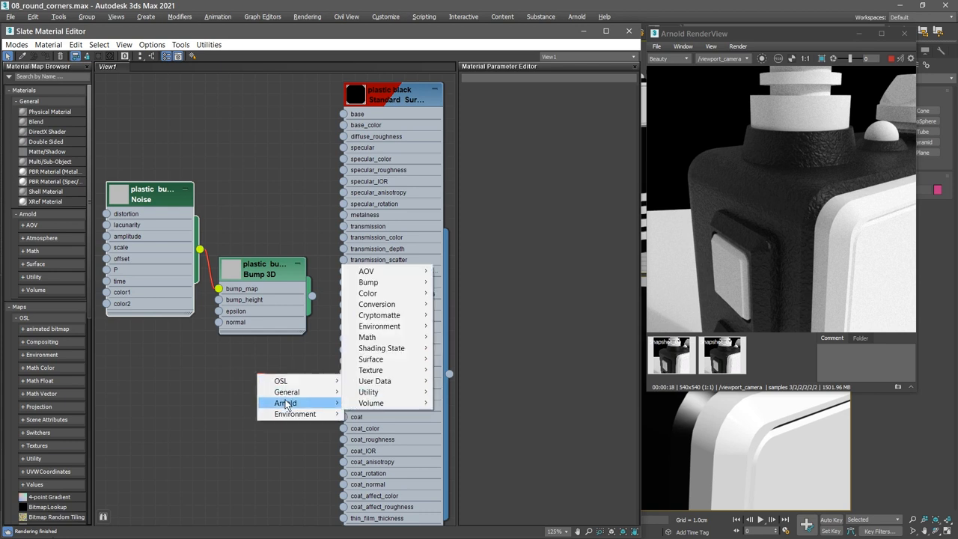
mouse_move(369, 282)
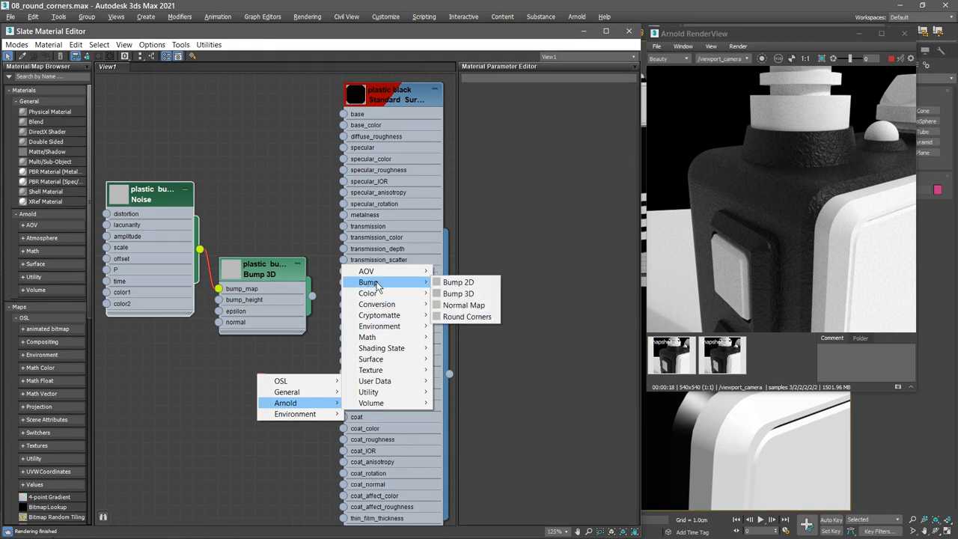
left_click(467, 316)
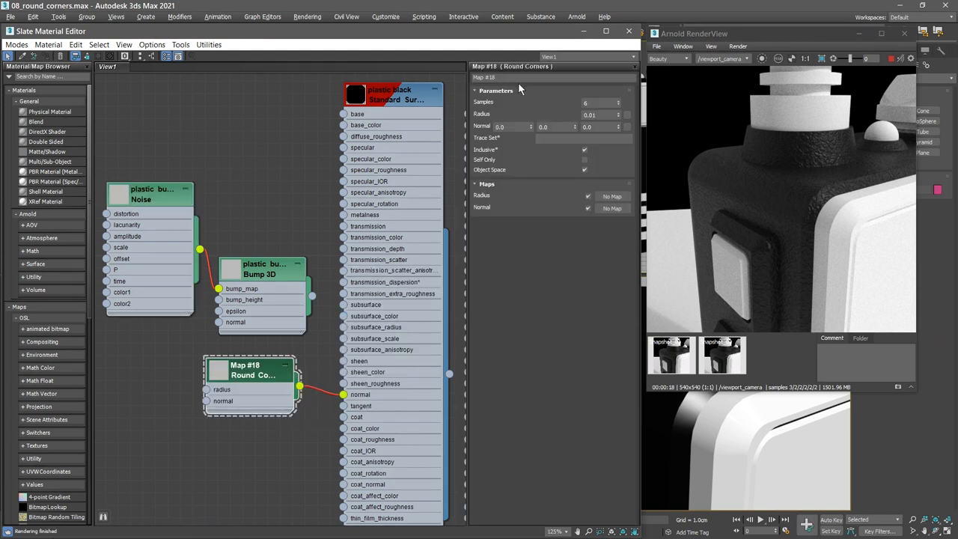
- Name the new Round Corners map 'round' and let the Arnold render refresh
type("round")
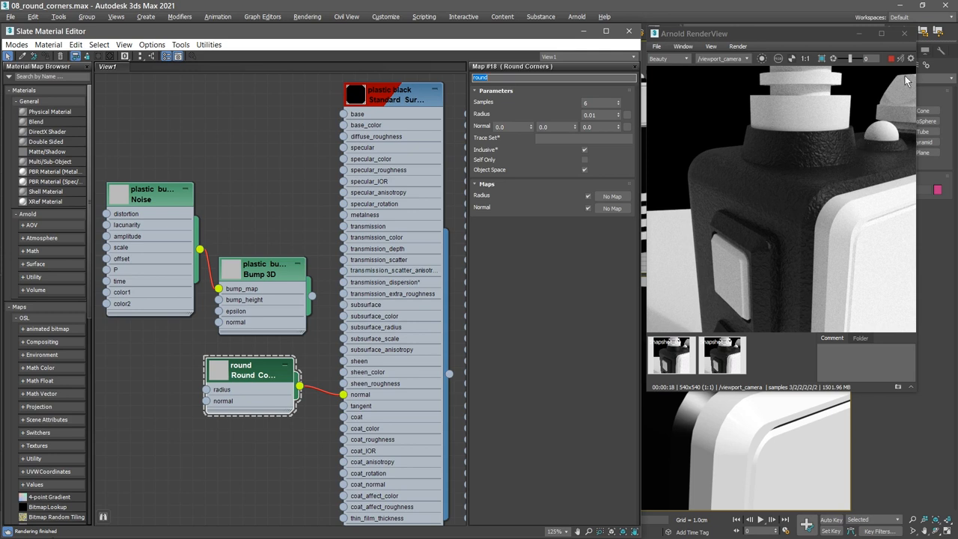
left_click(901, 59)
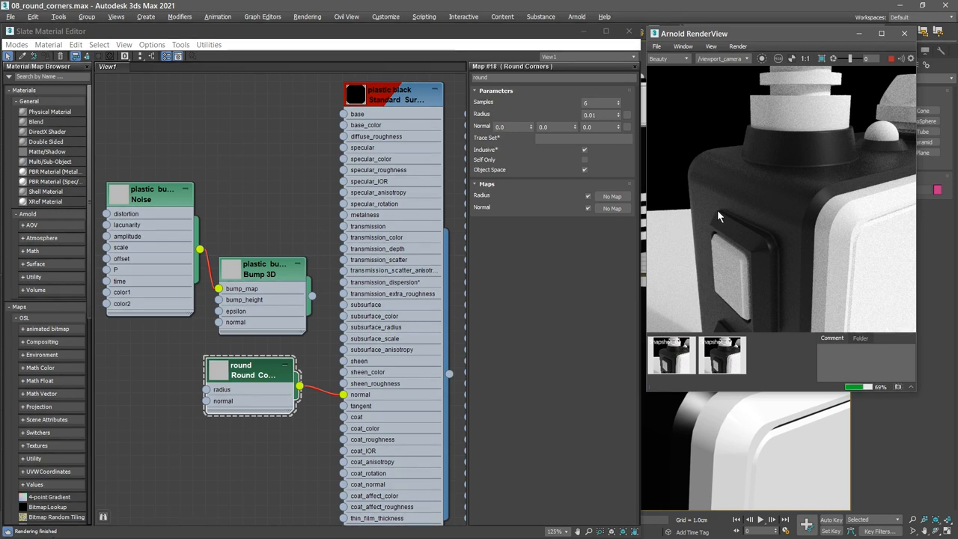
mouse_move(710, 237)
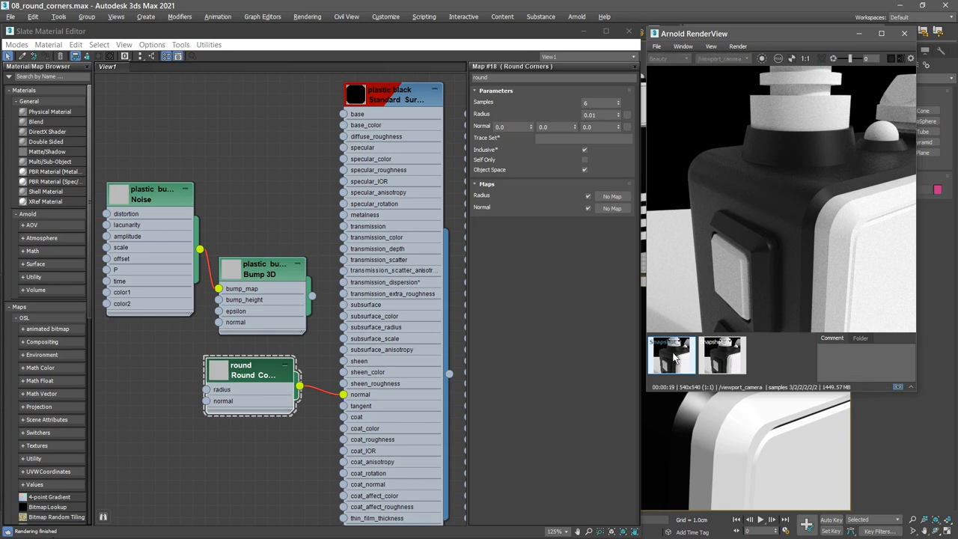
left_click(671, 353)
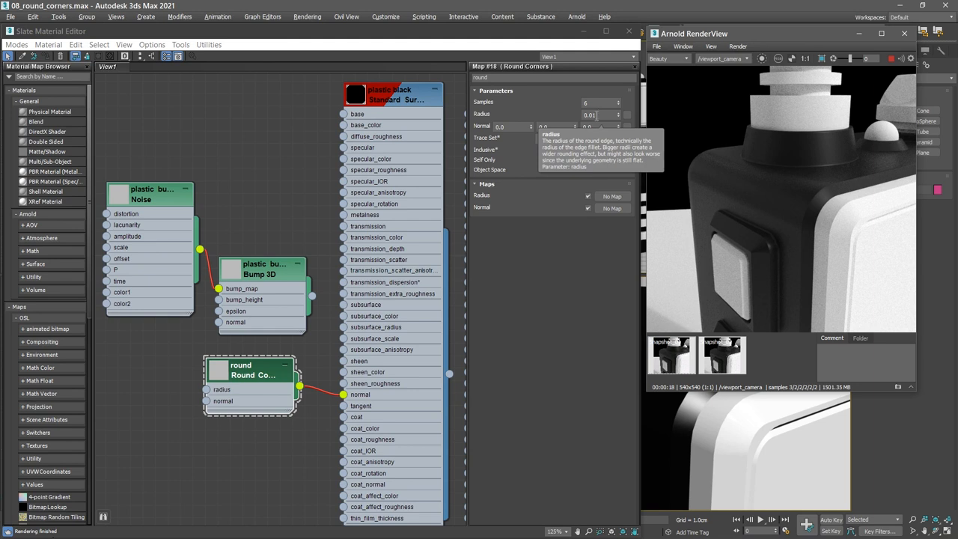
mouse_move(605, 273)
type("0.02")
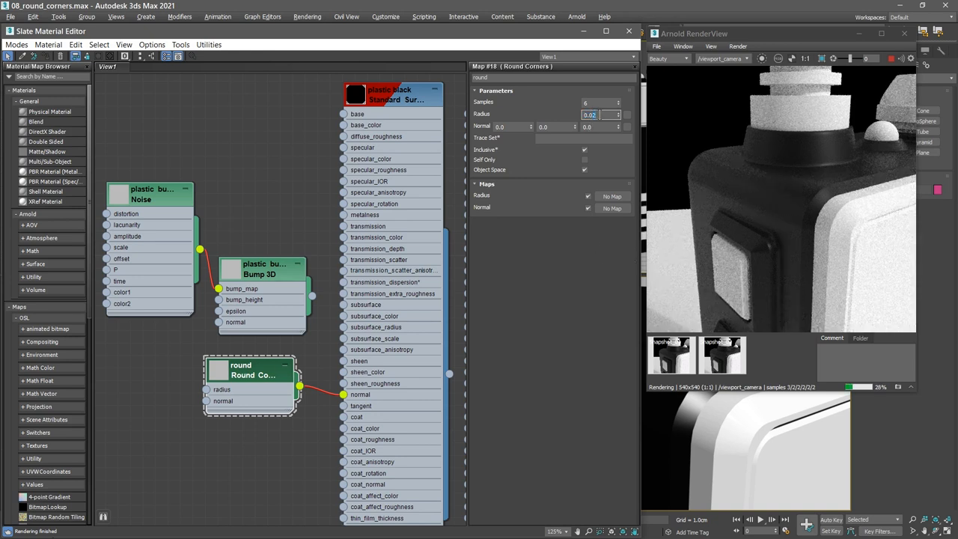
- Enter a Round Corners radius of 0.01 and commit it
type("0.01")
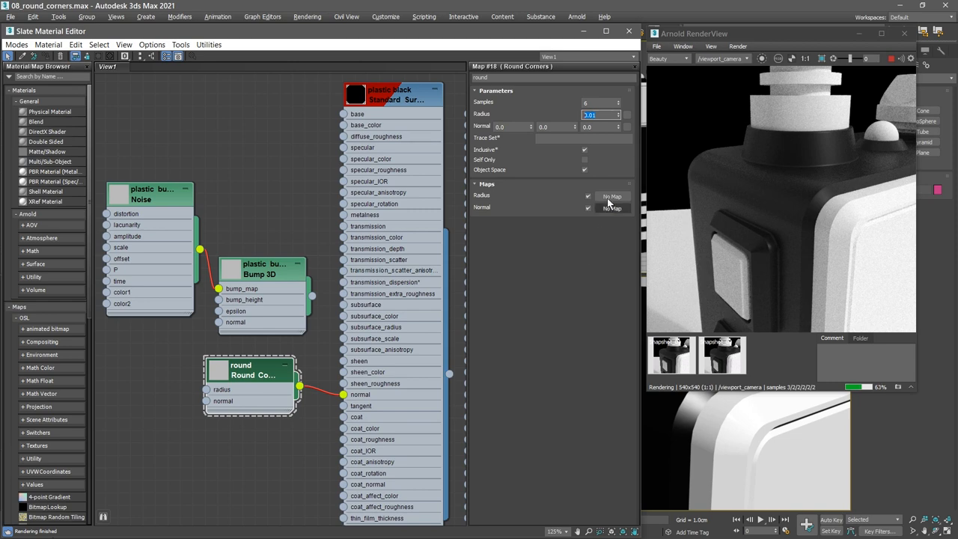
left_click(620, 102)
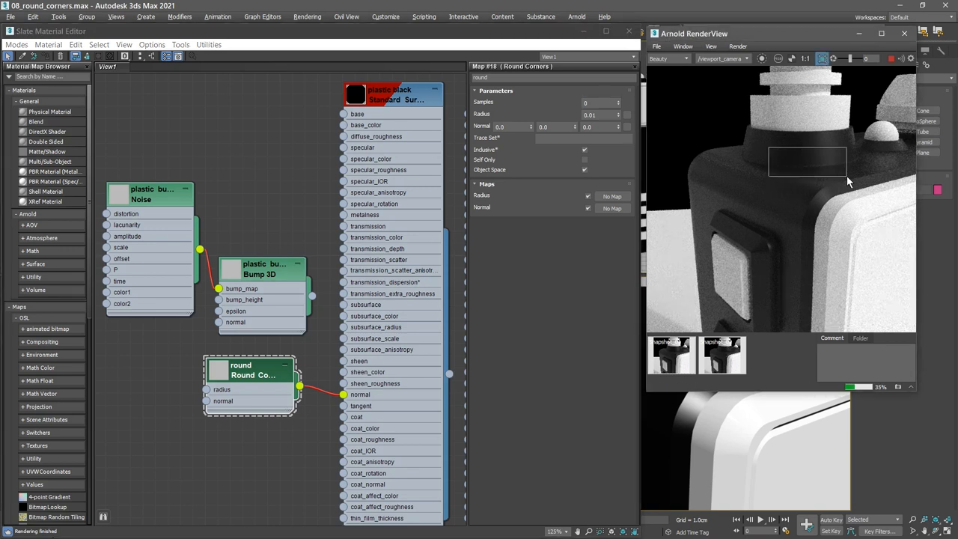
mouse_move(807, 138)
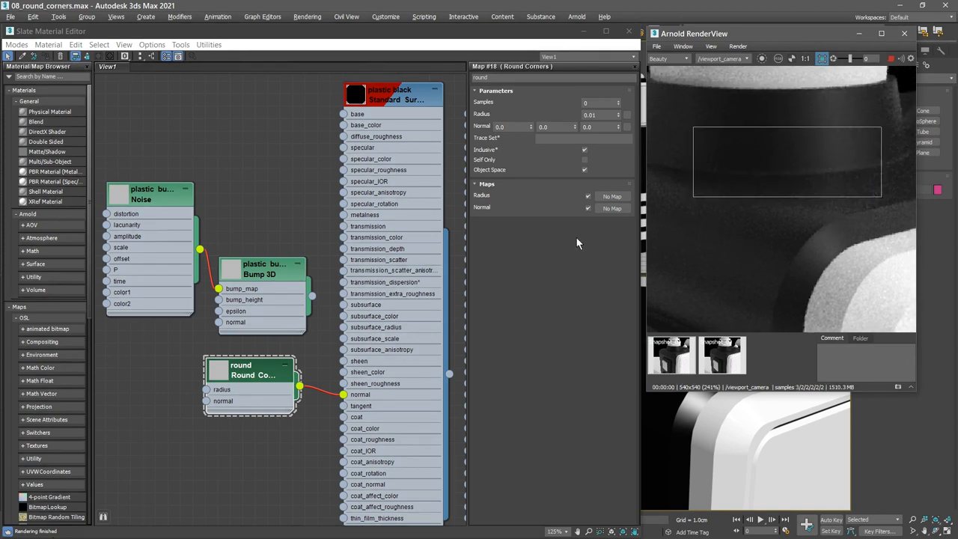
- Adjust the Round Corners Samples spinner while inspecting the close-up top-edge region
left_click(614, 102)
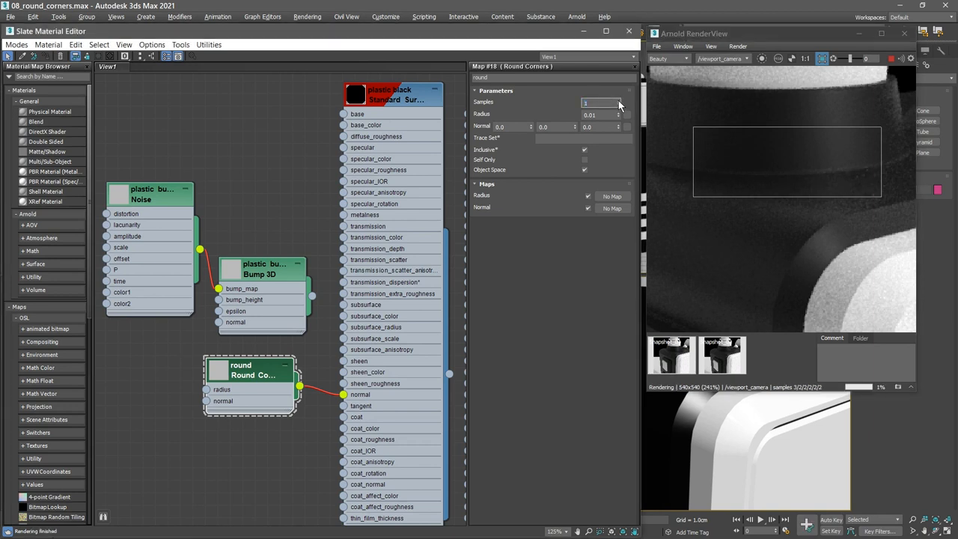
left_click(620, 102)
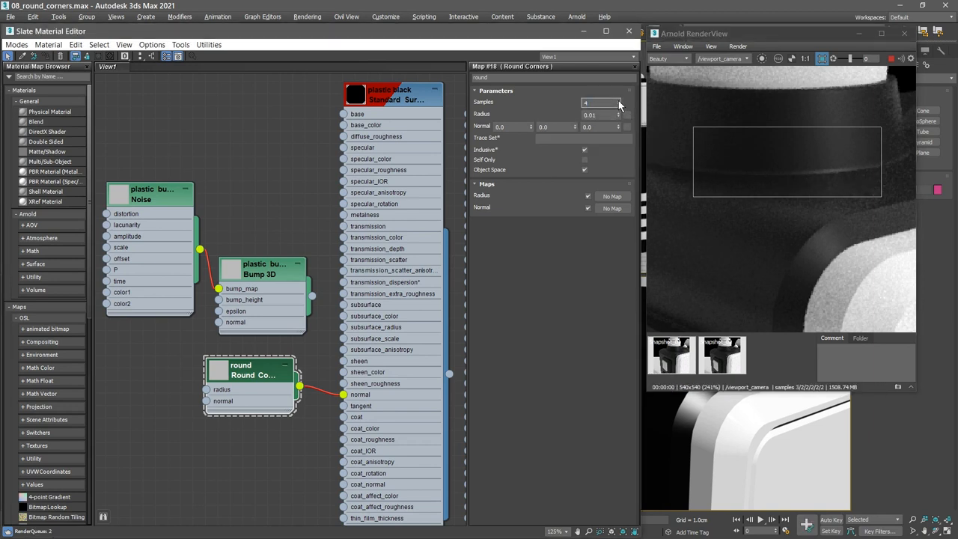
left_click(620, 98)
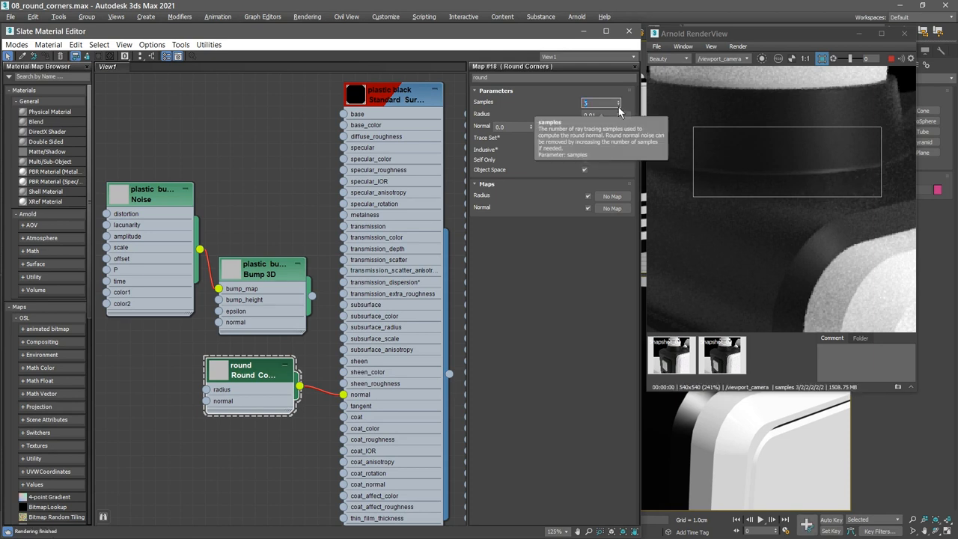
left_click(620, 105)
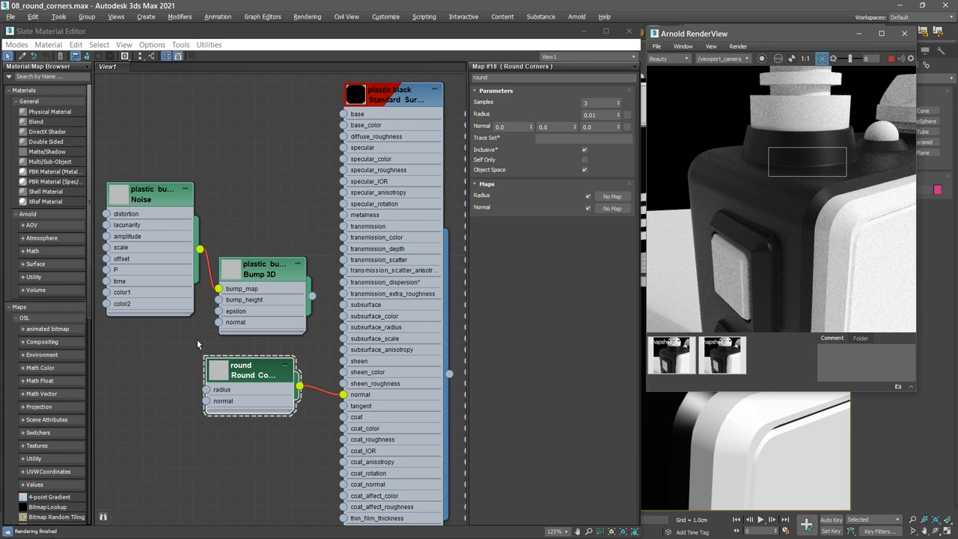
mouse_move(153, 356)
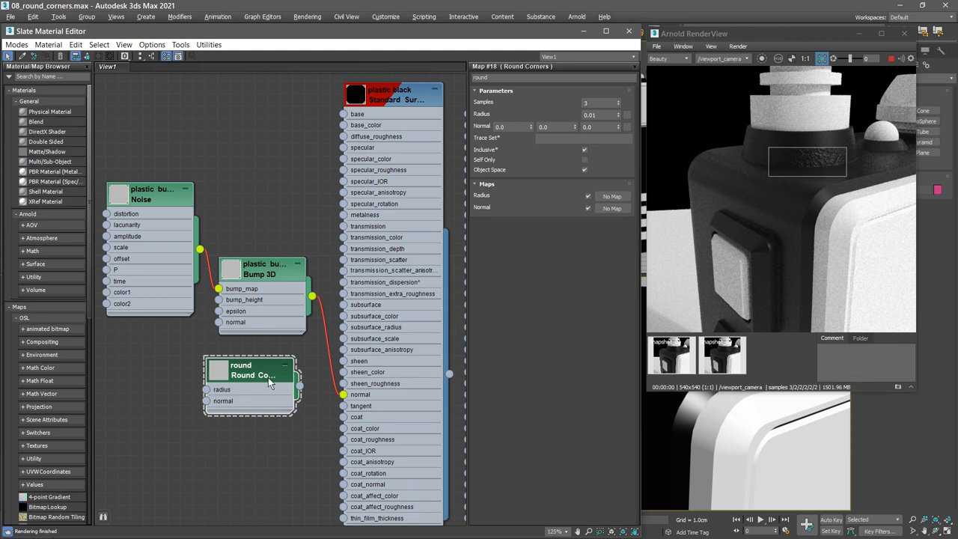
- Move the 'round' map node to the left of the Bump 3D node for chaining
left_click_drag(252, 374, 149, 371)
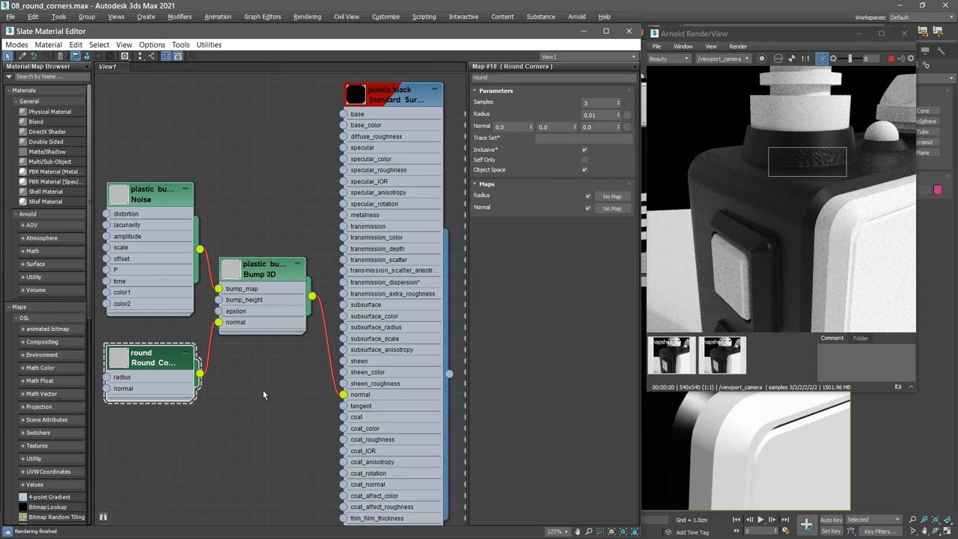
mouse_move(821, 217)
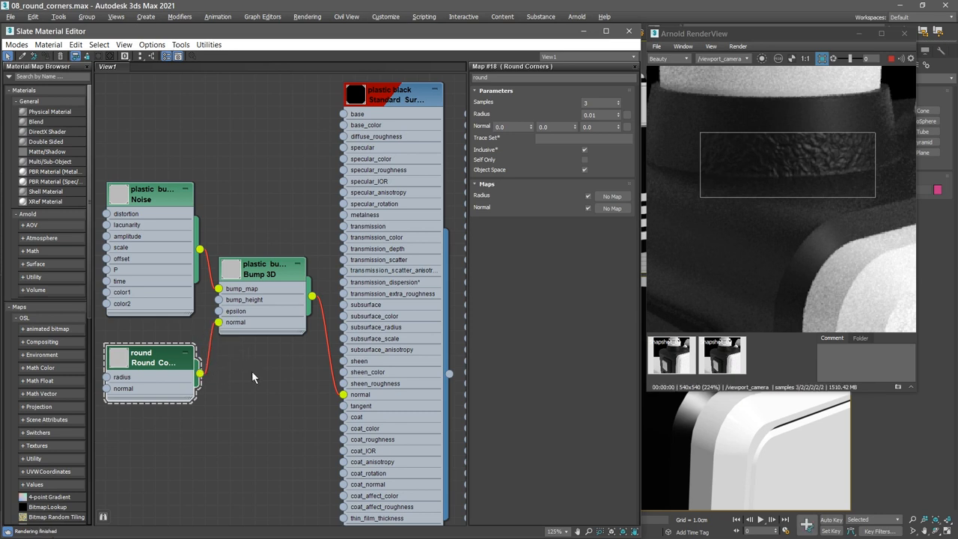
mouse_move(263, 378)
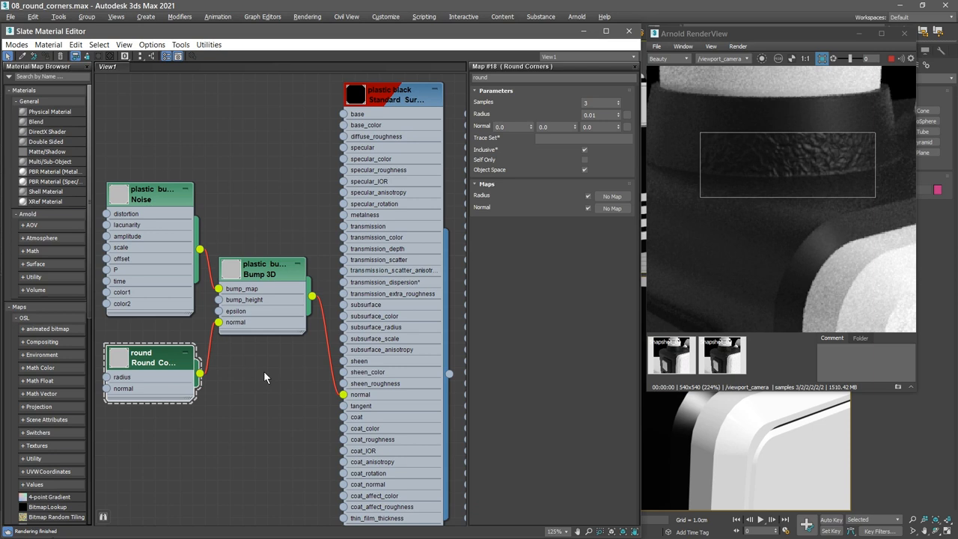
mouse_move(821, 78)
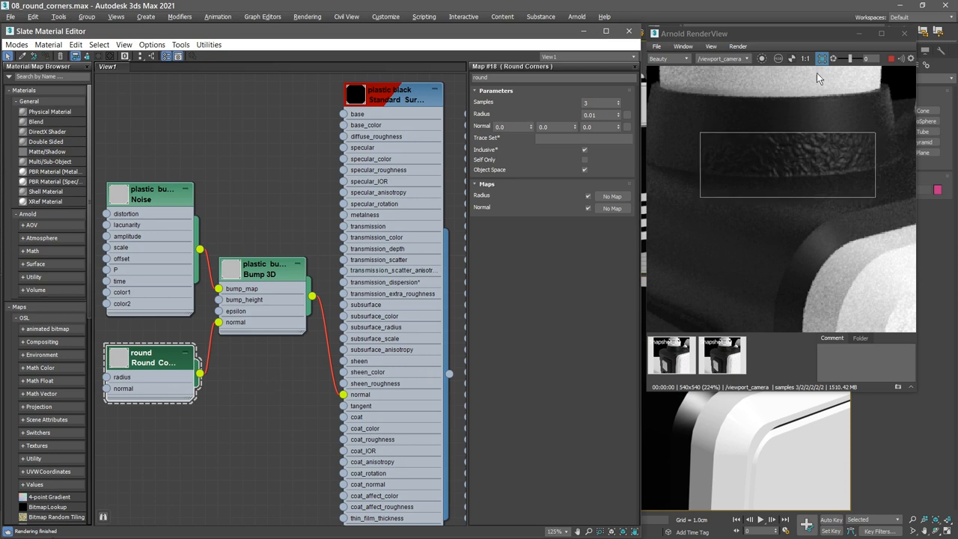